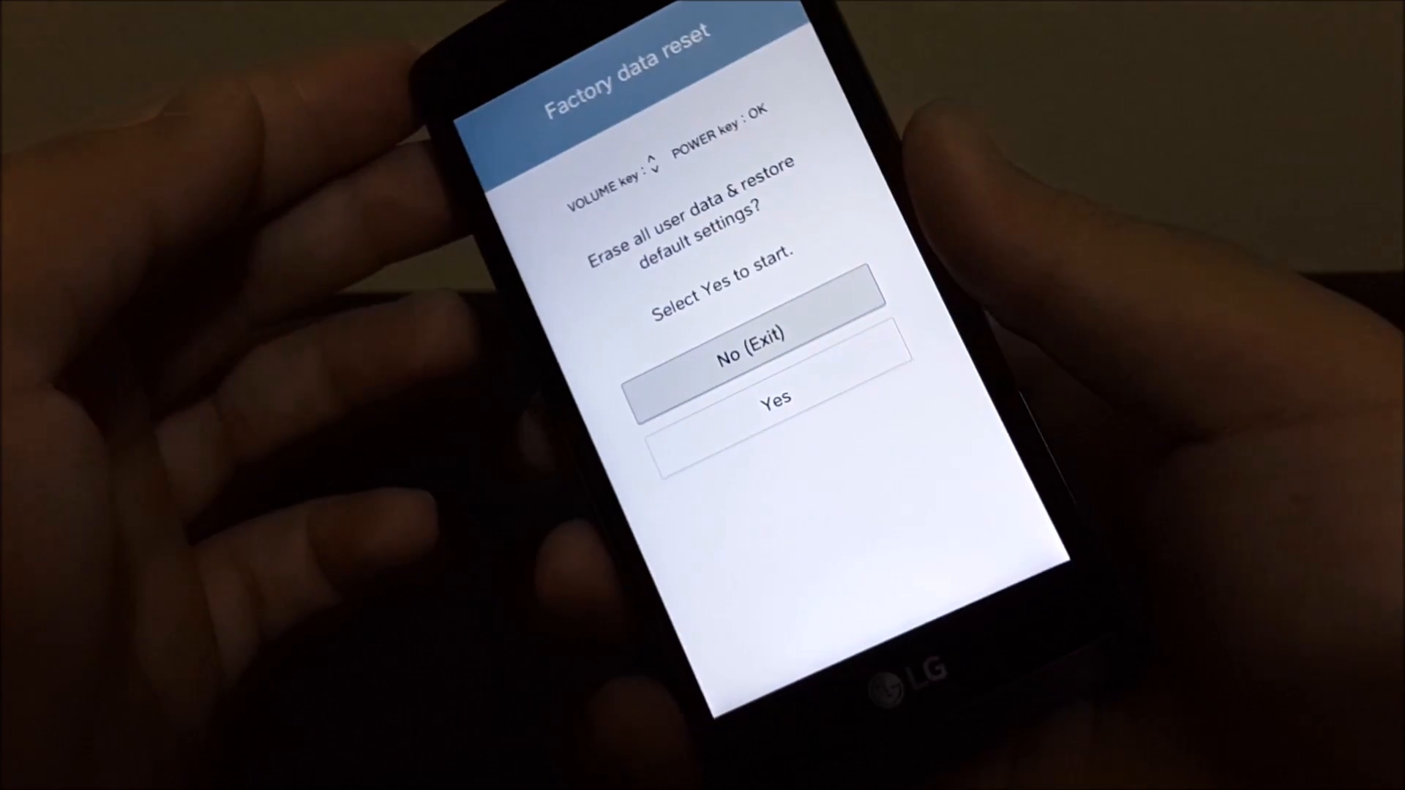
Move the Factory data reset choice from No (Exit) to Yes with Volume Down.
key("VolumeDown")
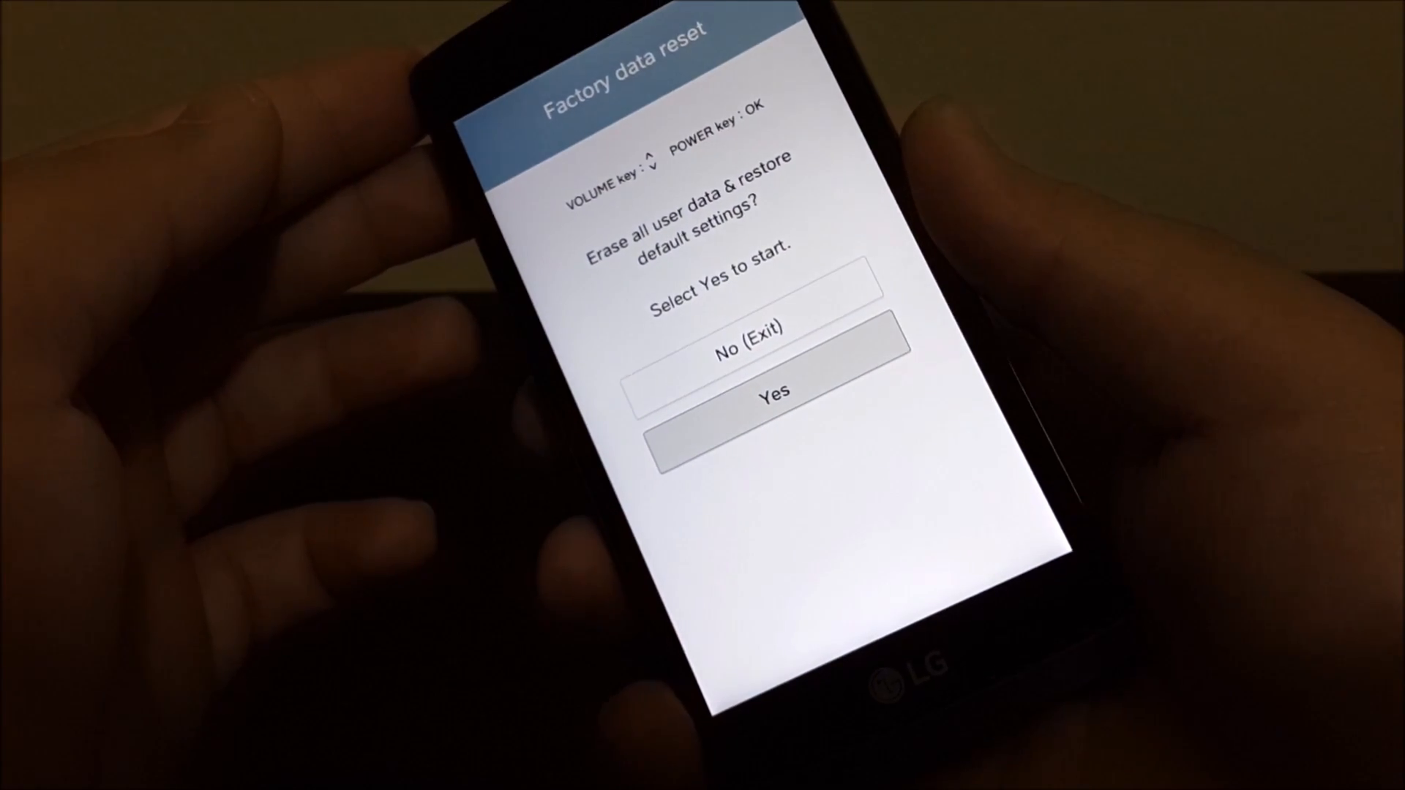